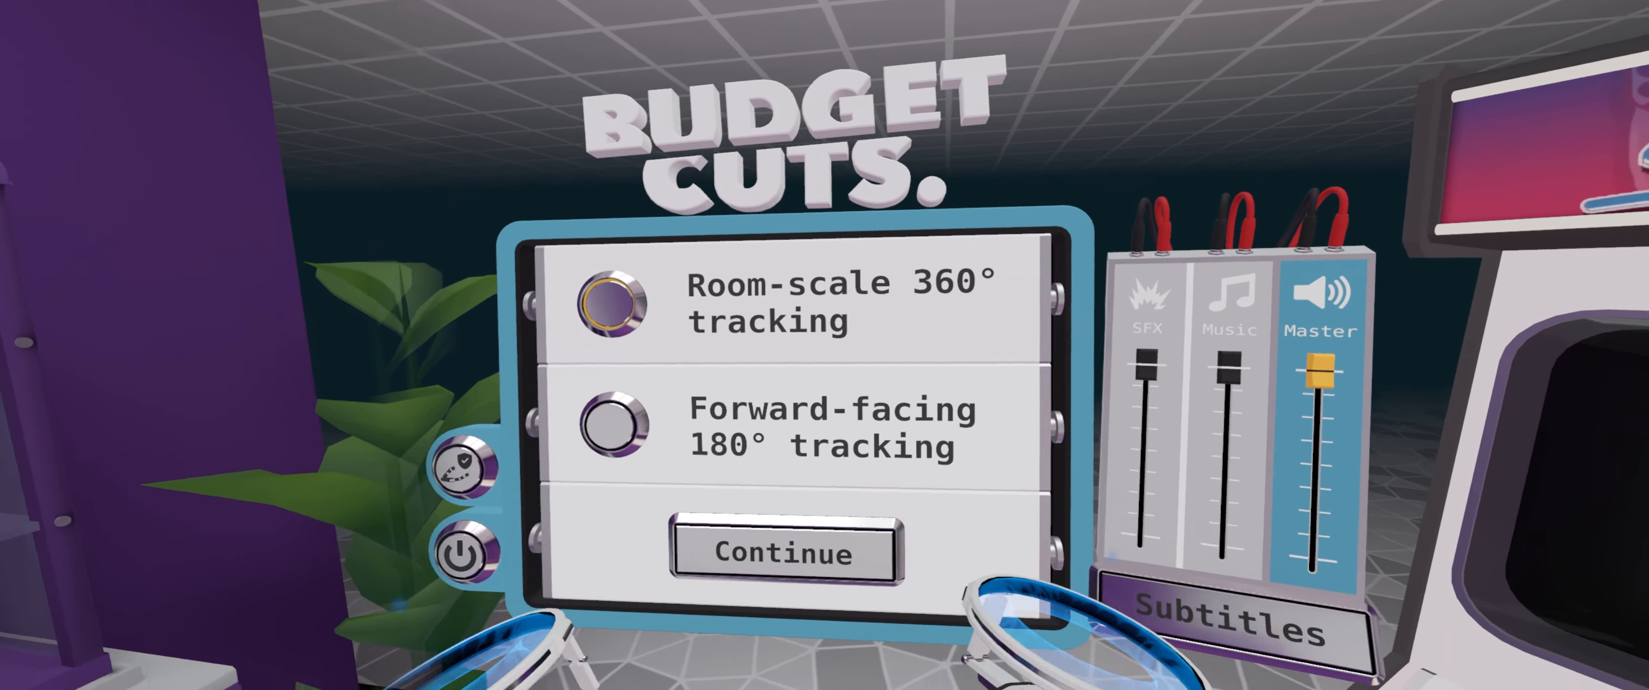
- Select Room-scale 360° tracking in the opening setup menu
click(785, 553)
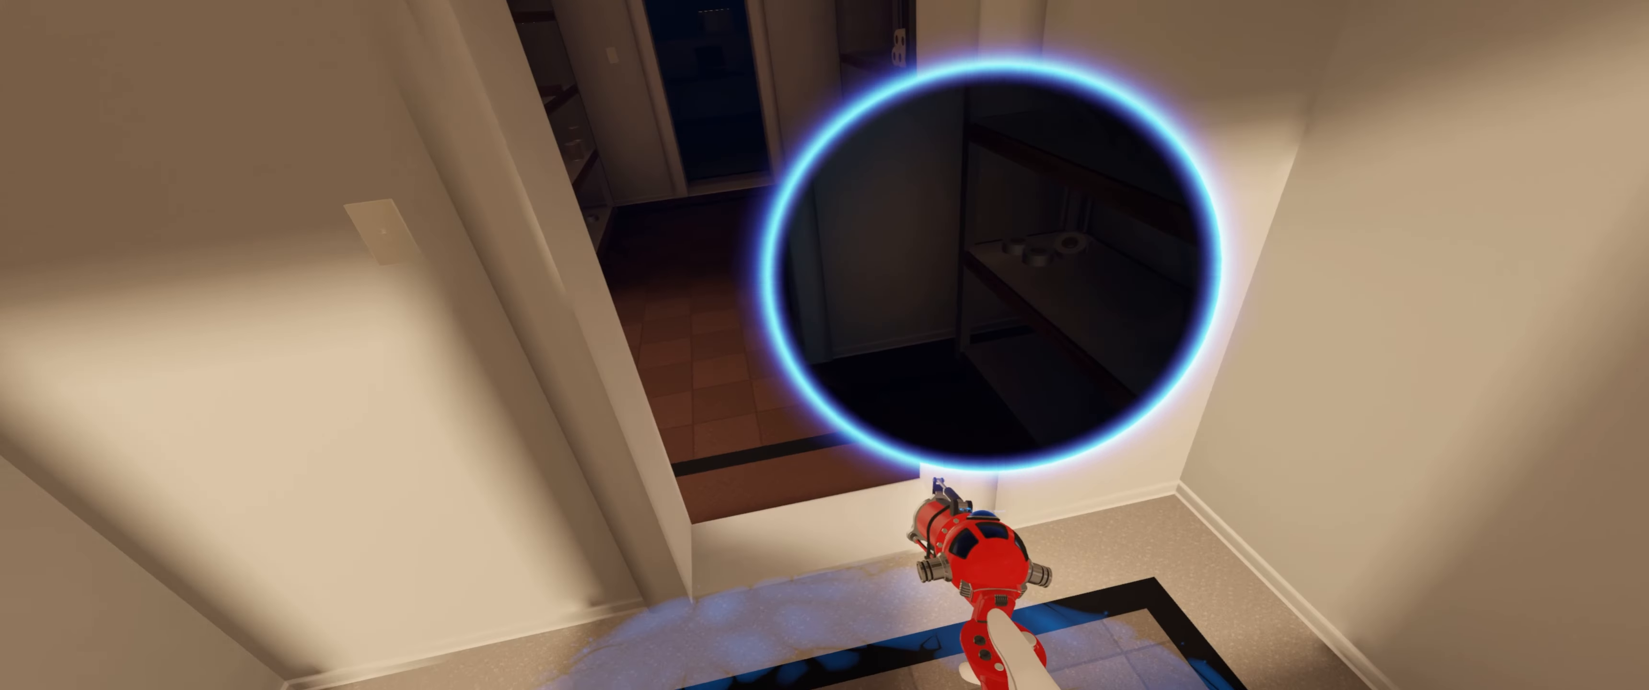
mouse_move(978, 263)
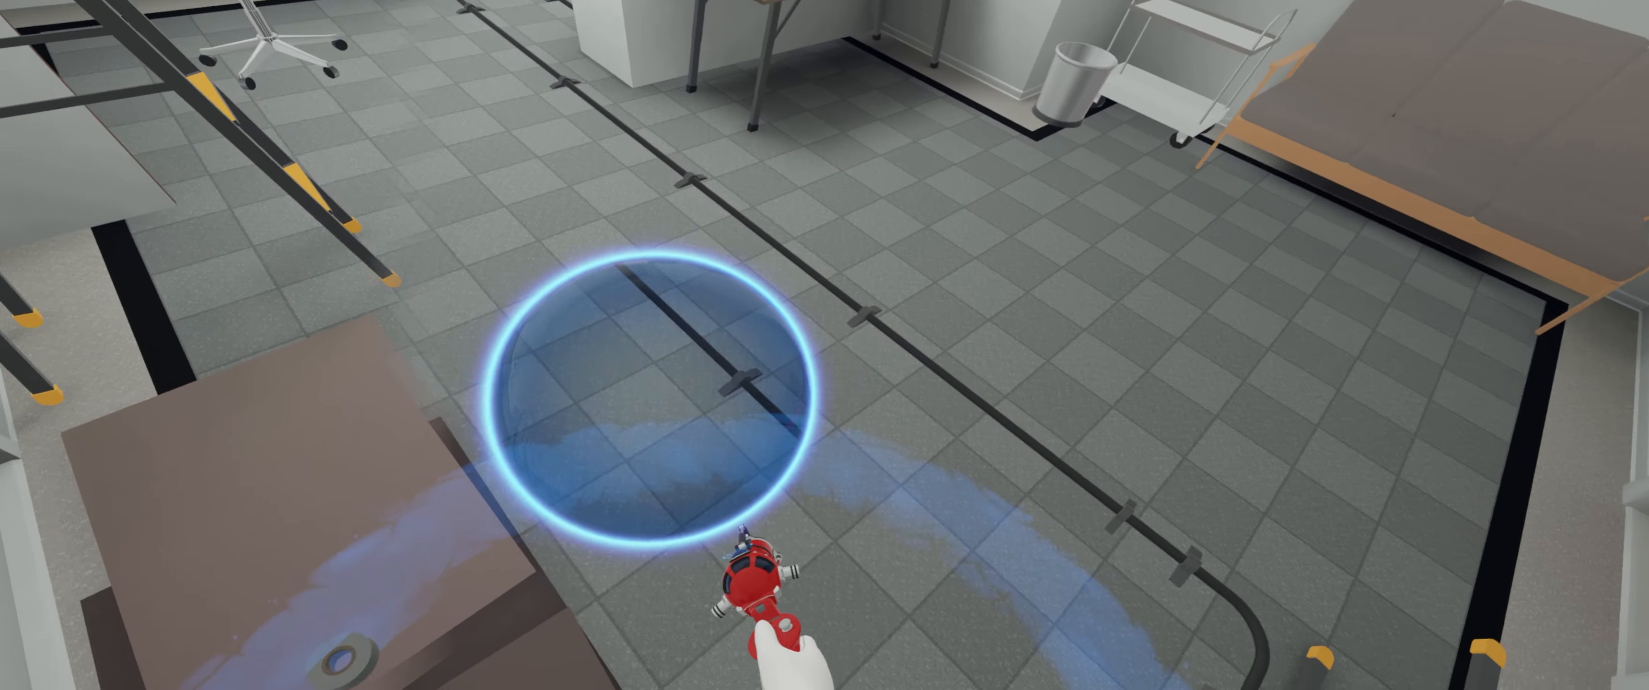
- Teleport through the portal across the tiled floor into the office with the ladder and desk
click(651, 399)
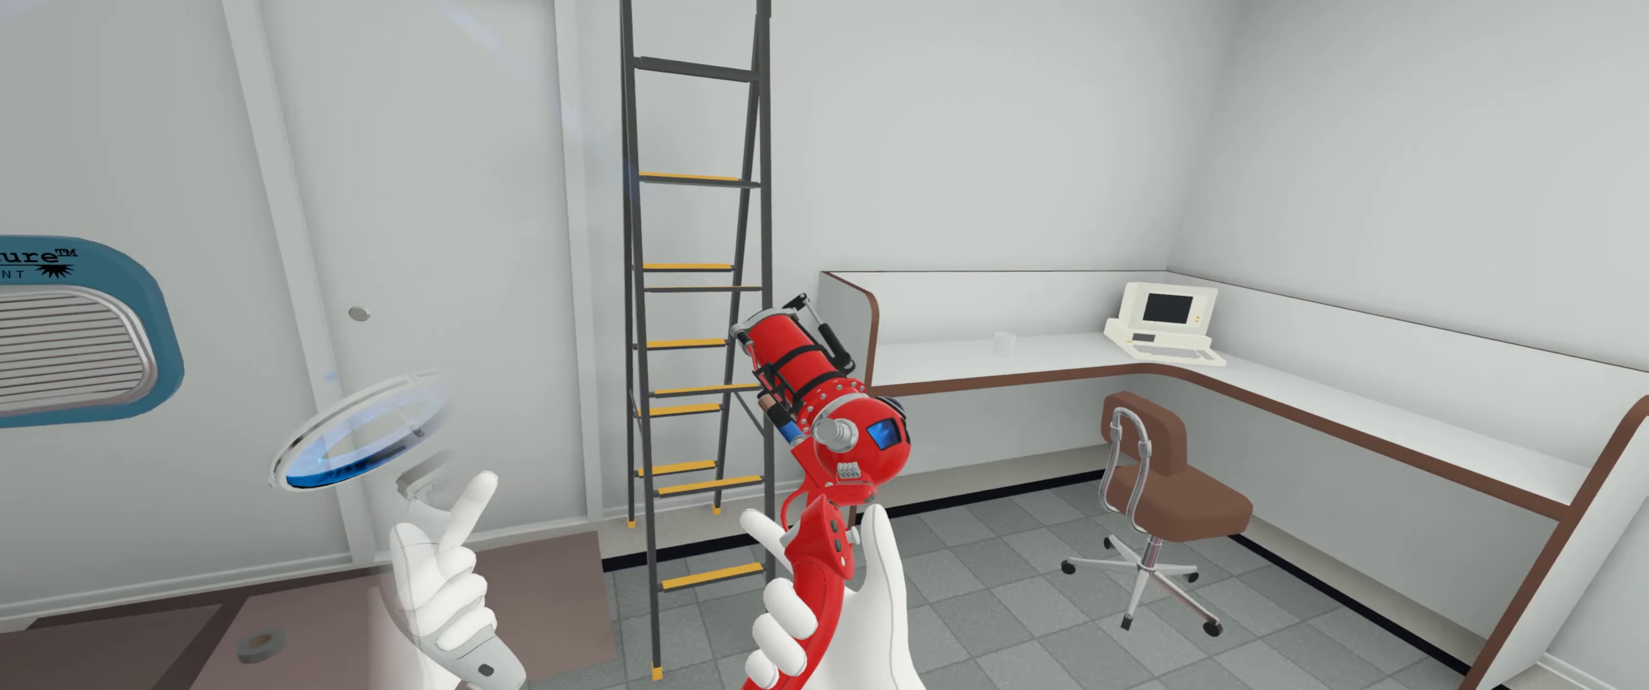